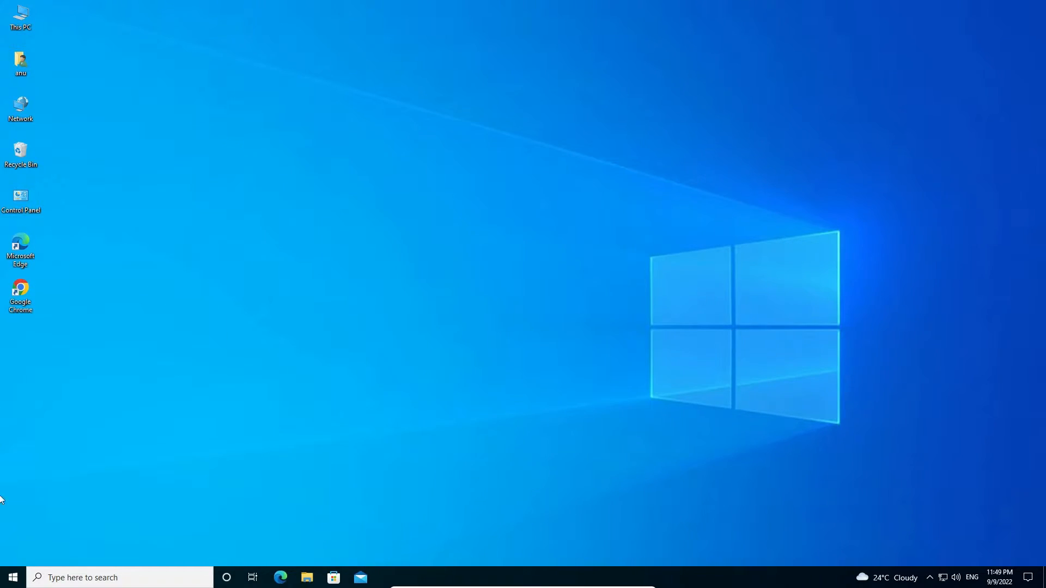
# Step: Search the Start menu for 'con' to open Control Panel's All Items view
pyautogui.click(12, 577)
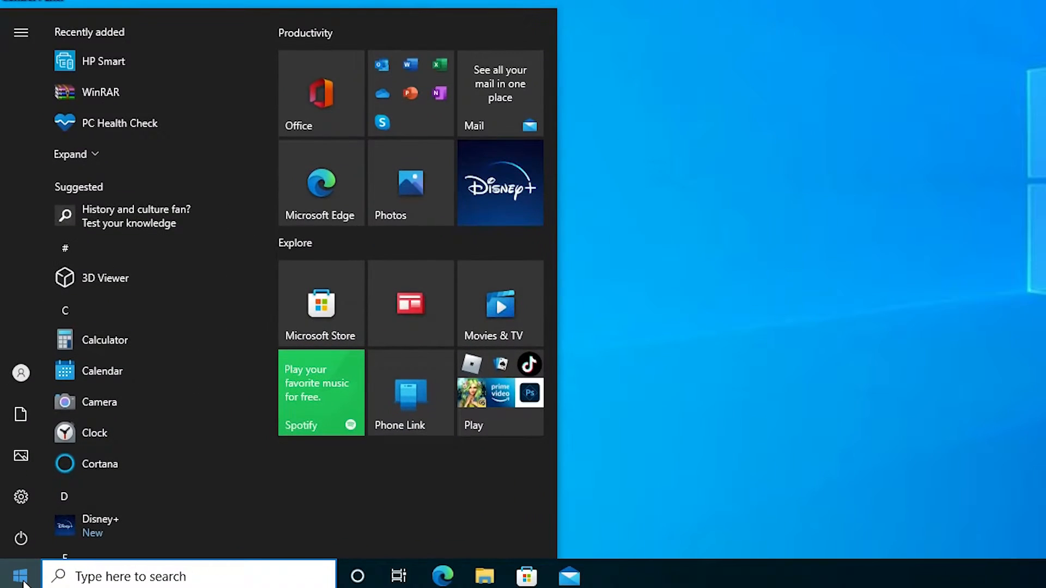
pyautogui.write('con')
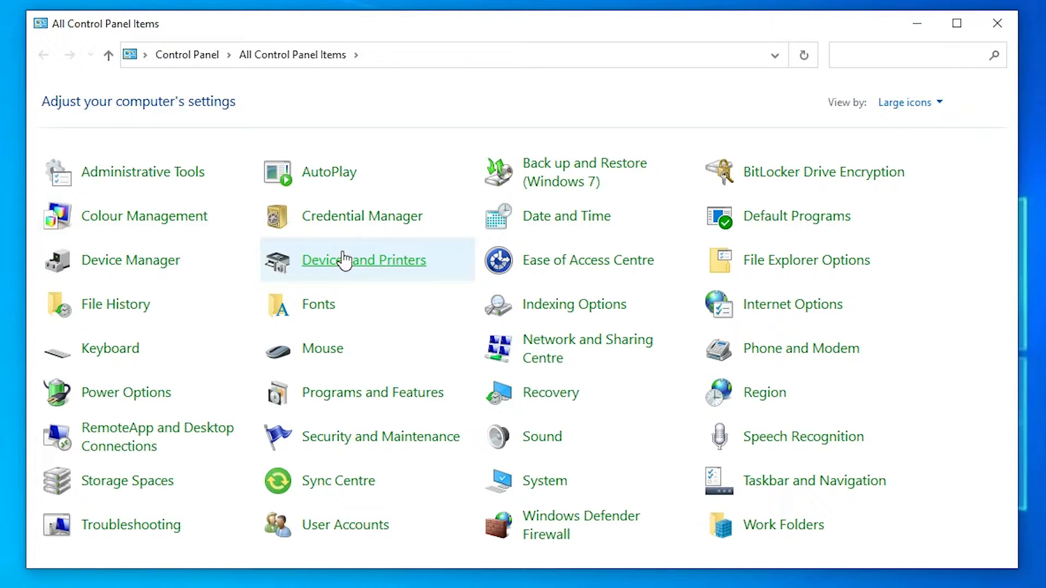
pyautogui.moveTo(312, 270)
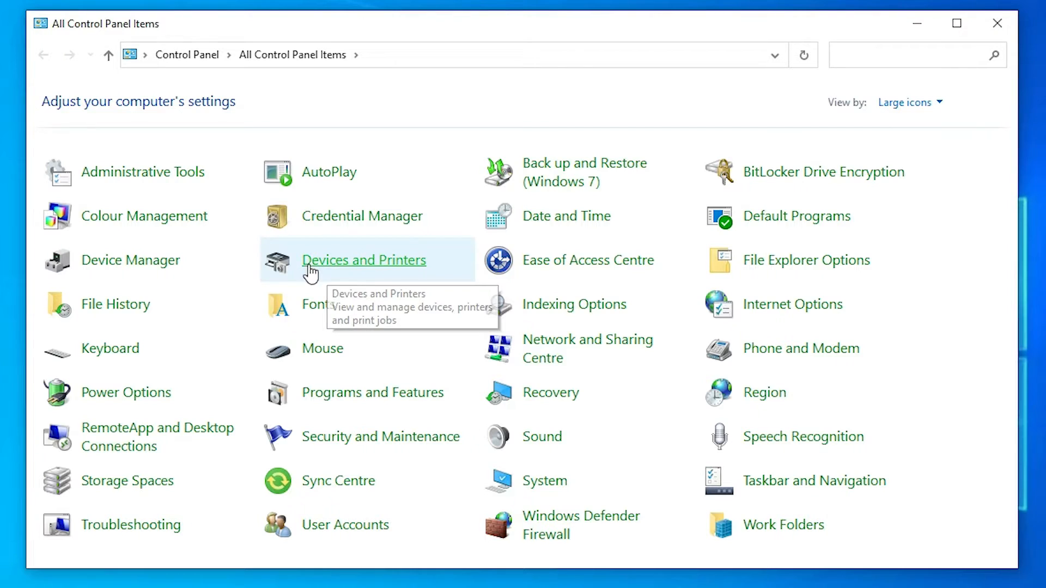
# Step: Go to Devices and Printers and start the Add a printer wizard
pyautogui.click(364, 260)
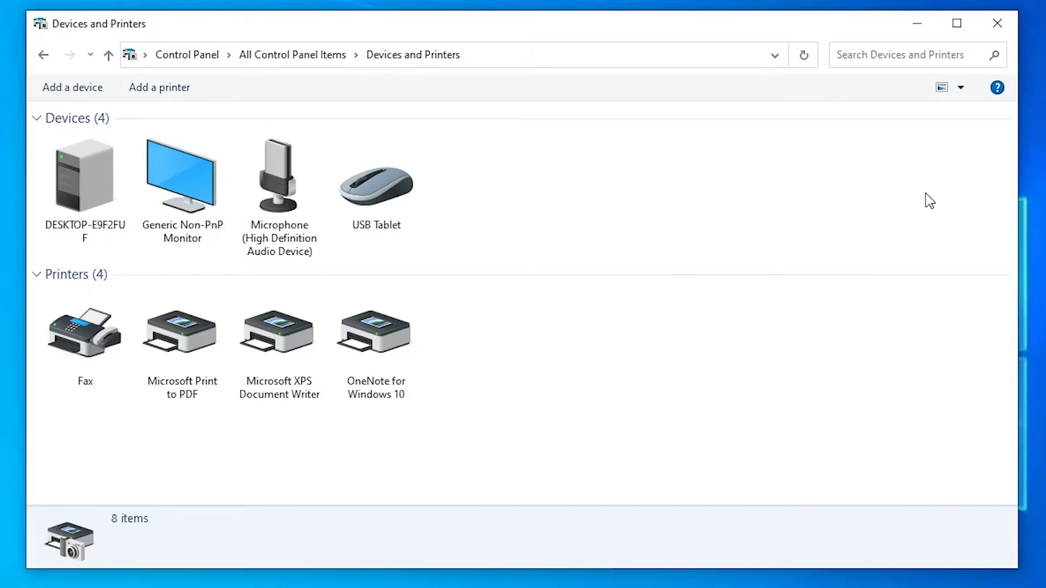
pyautogui.moveTo(239, 127)
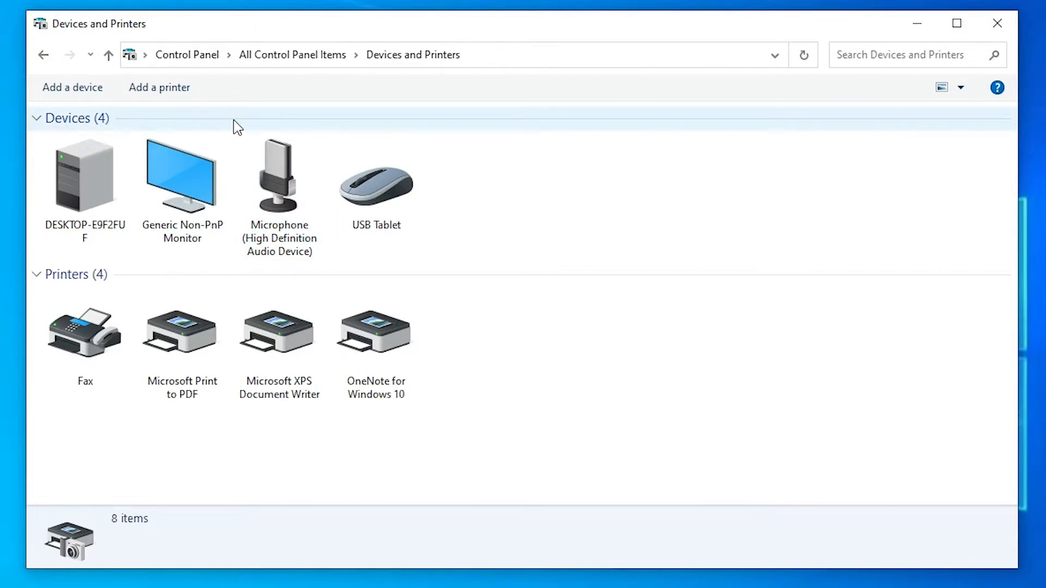
pyautogui.moveTo(158, 87)
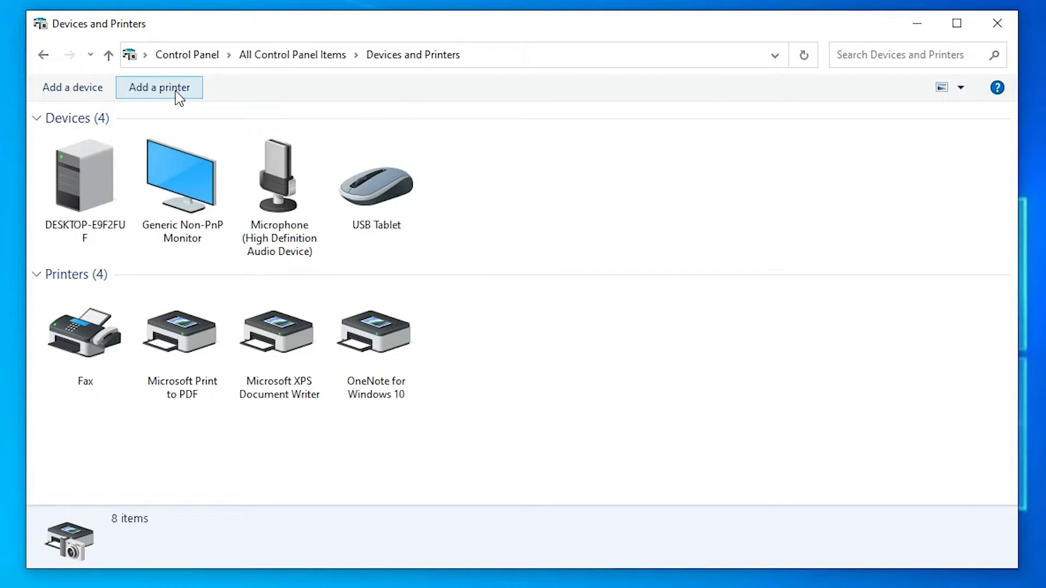
pyautogui.click(159, 87)
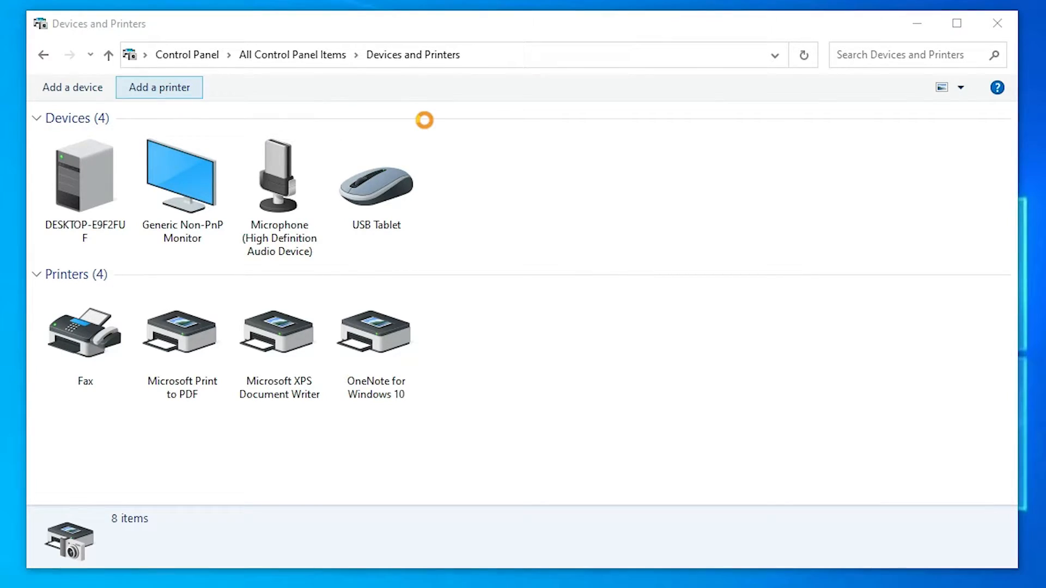
# Step: Choose to add a local printer with manual settings instead of a detected one
pyautogui.click(72, 87)
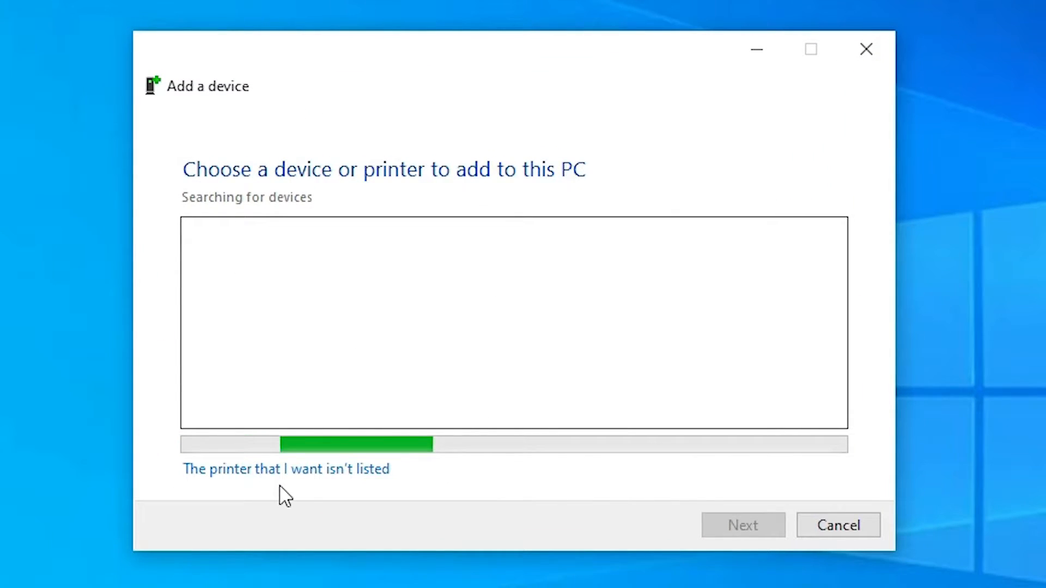
pyautogui.moveTo(196, 481)
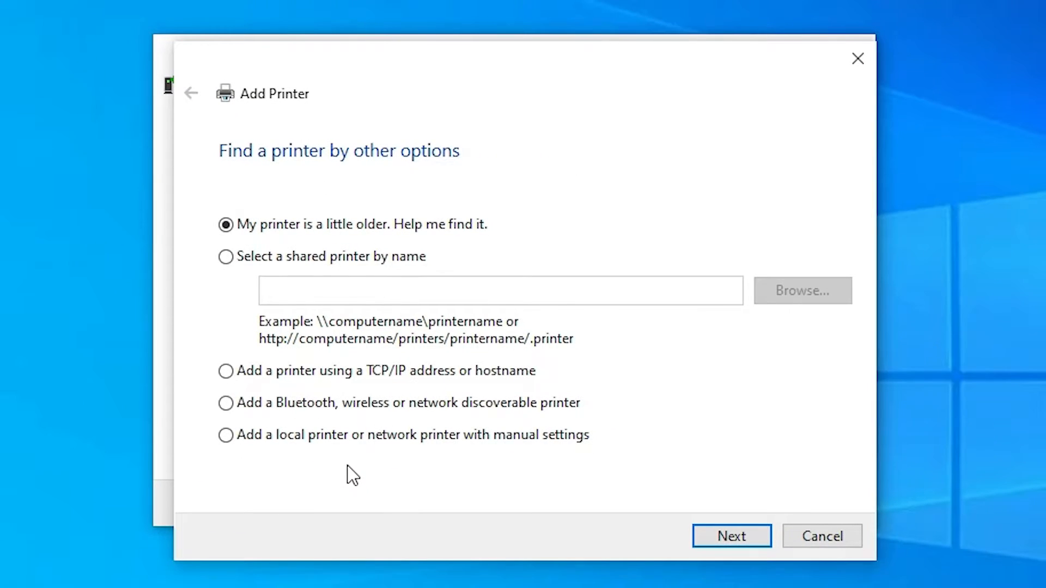
pyautogui.moveTo(244, 457)
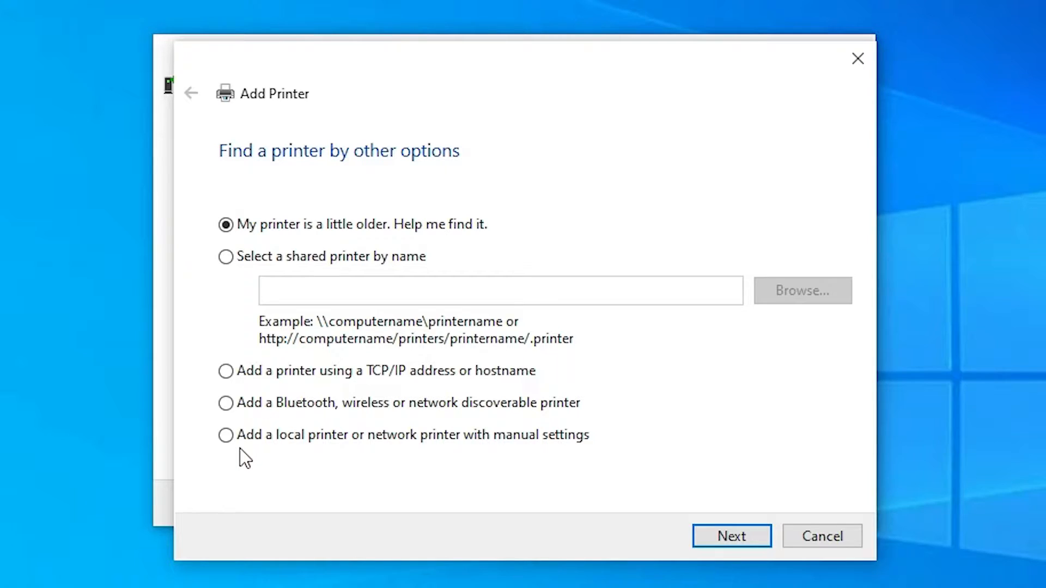
pyautogui.click(227, 434)
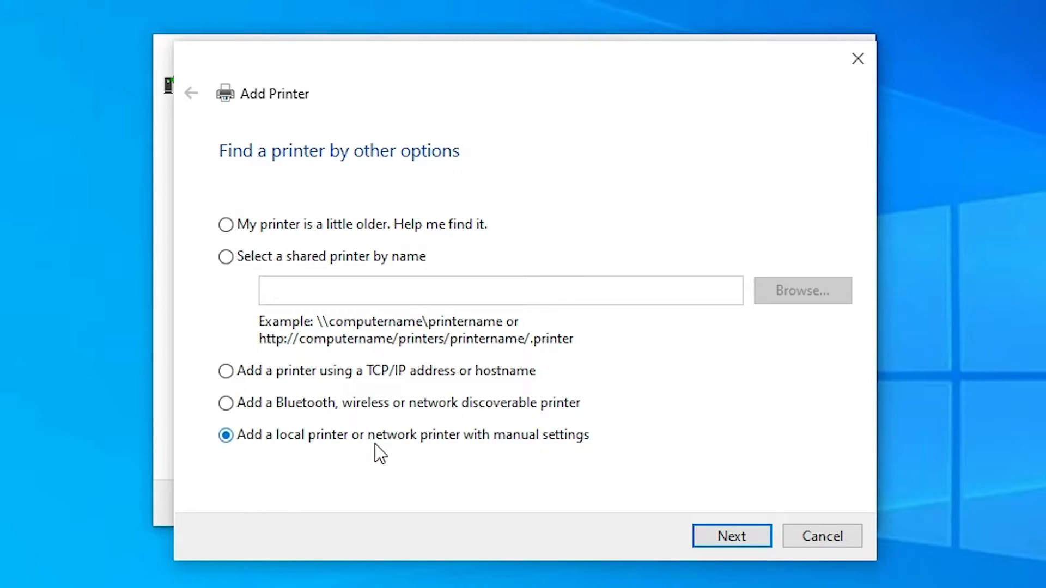
pyautogui.moveTo(256, 456)
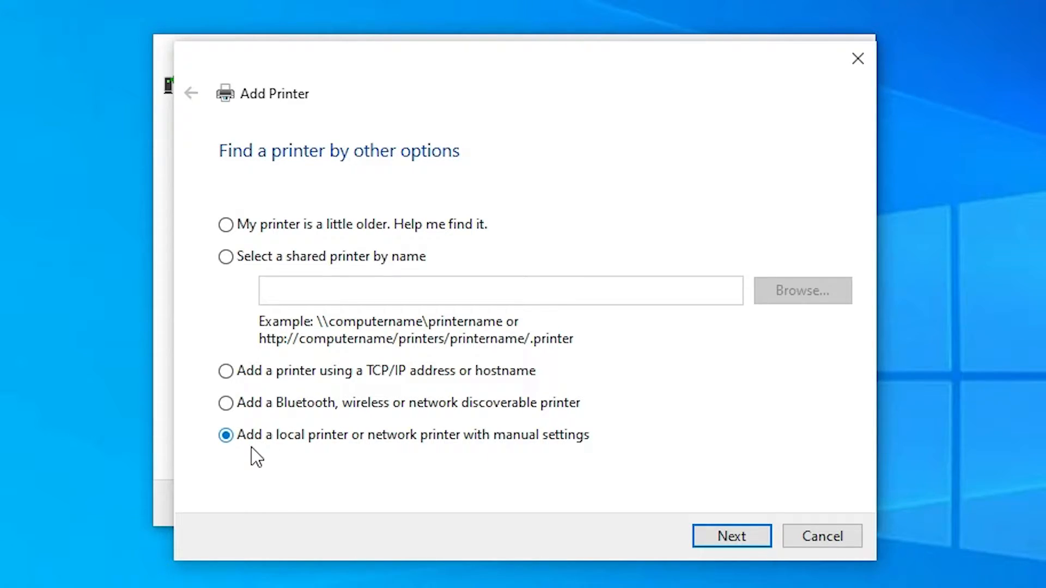
pyautogui.click(731, 536)
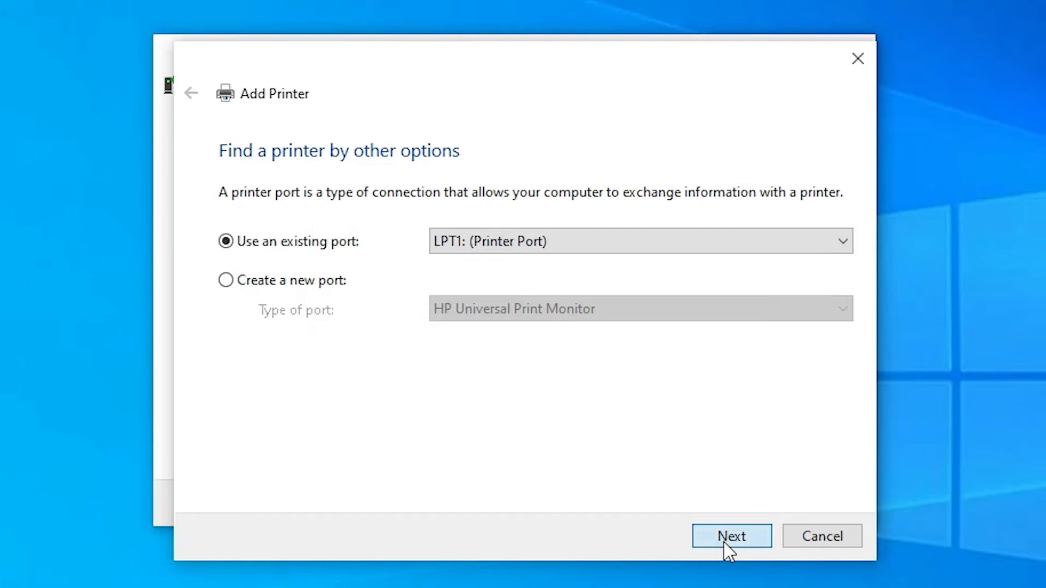
# Step: Select the existing USB001 (Local Port) as the printer port
pyautogui.click(731, 535)
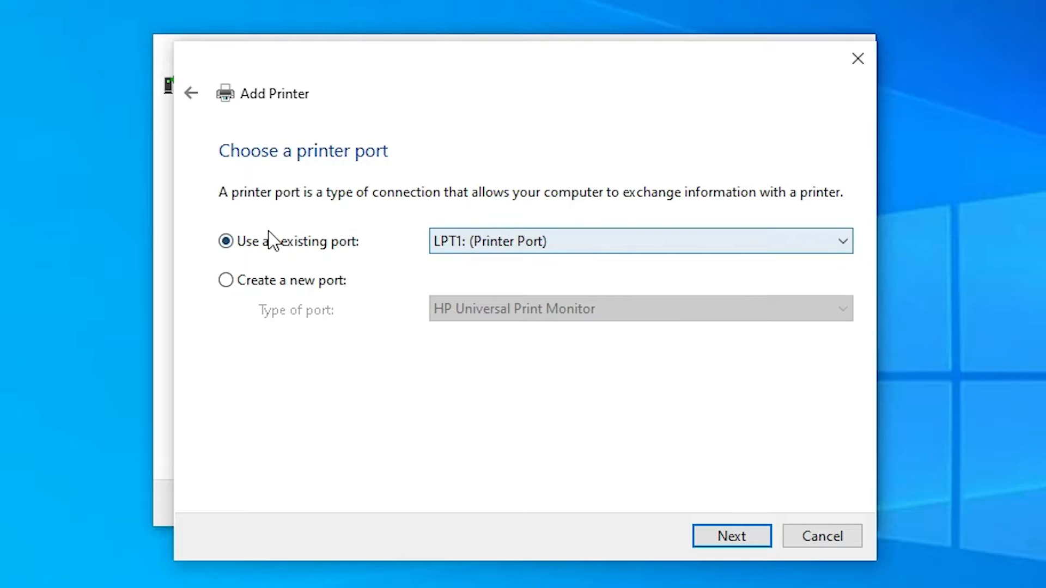
pyautogui.click(639, 241)
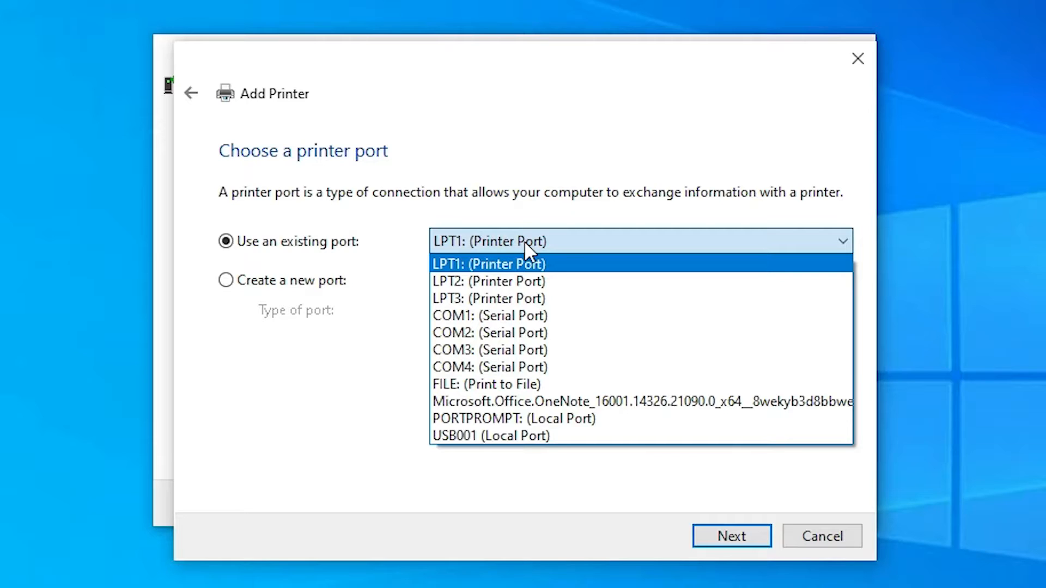
pyautogui.moveTo(561, 450)
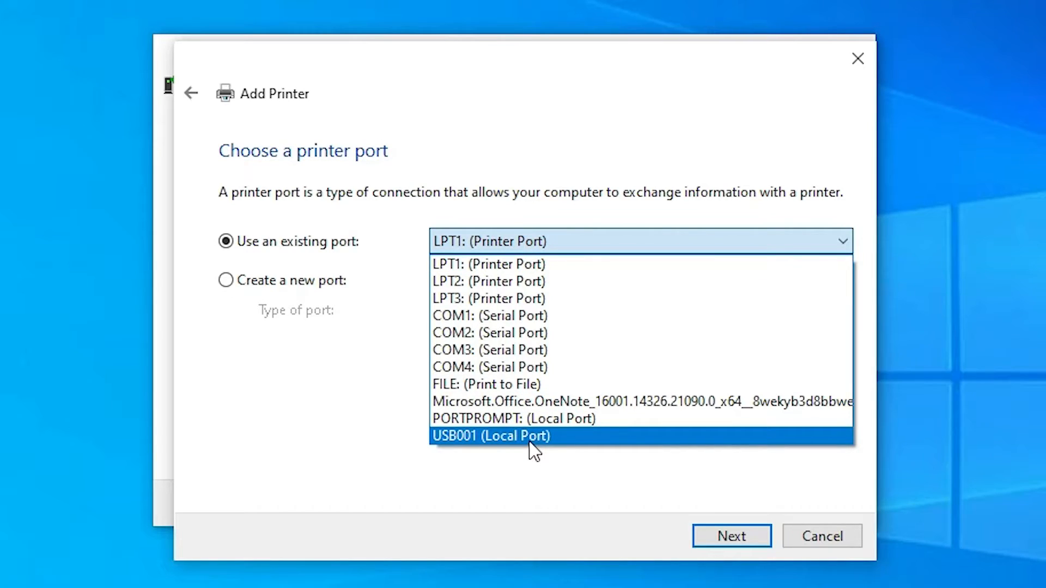
pyautogui.click(491, 436)
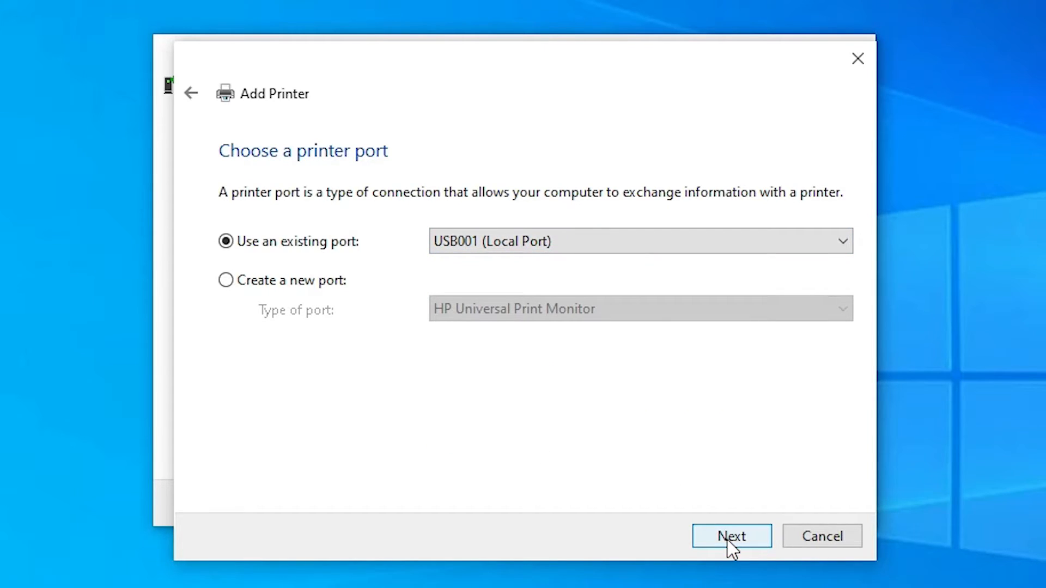
pyautogui.click(731, 536)
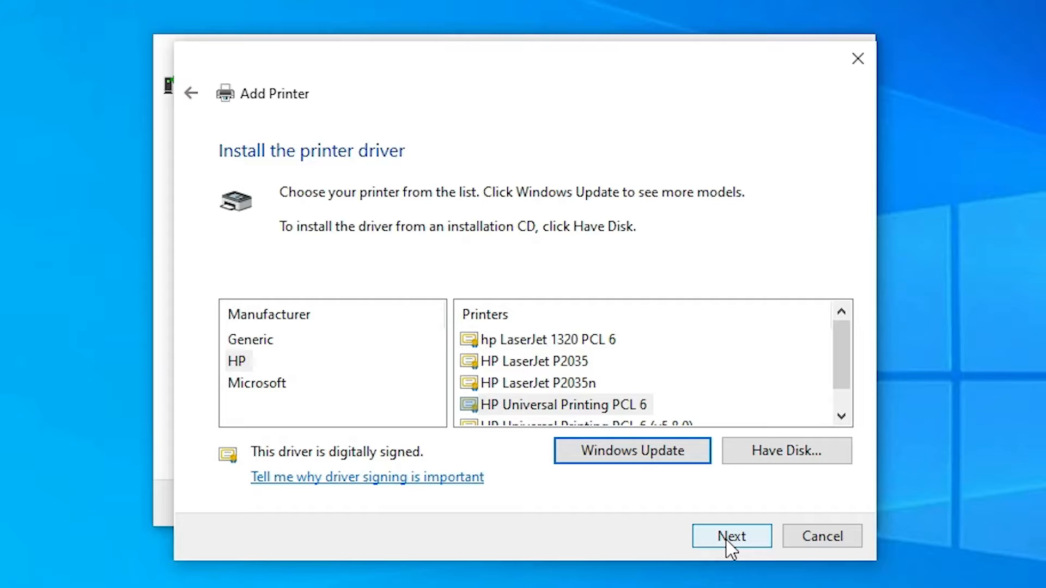
pyautogui.moveTo(246, 390)
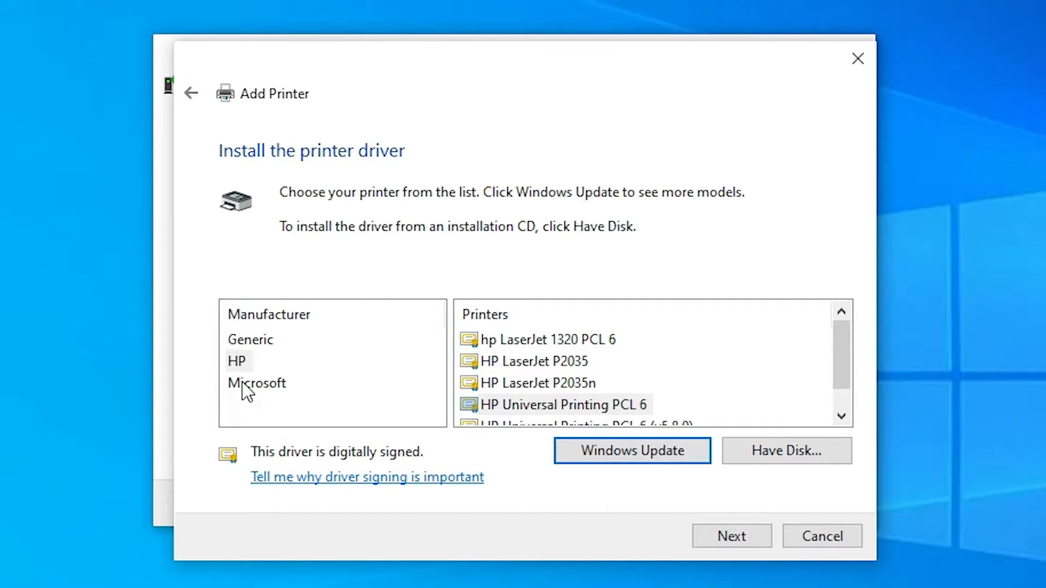
# Step: Pick HP as the manufacturer and scroll through its printer models
pyautogui.click(237, 361)
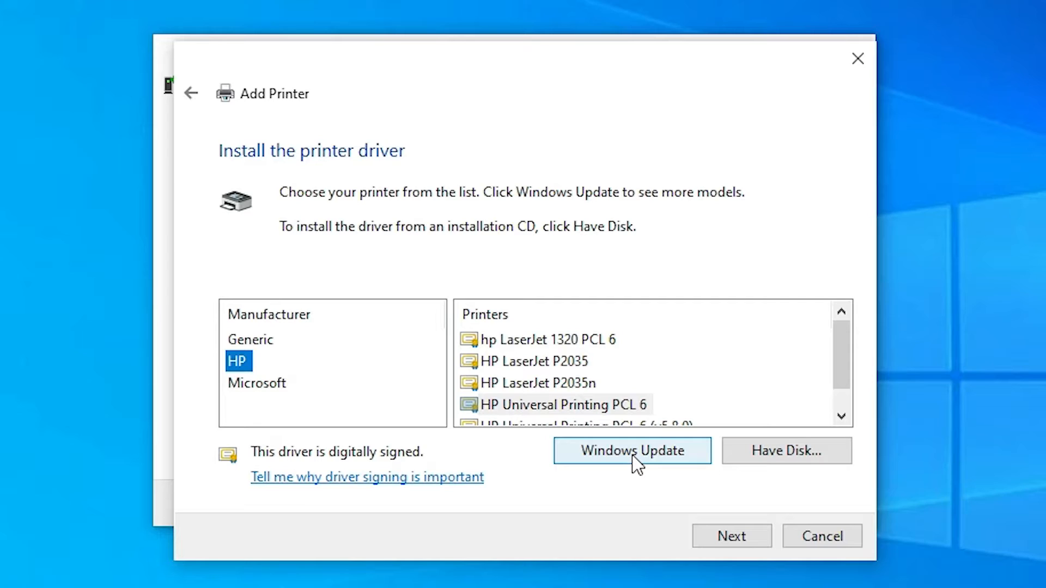
pyautogui.scroll(-3)
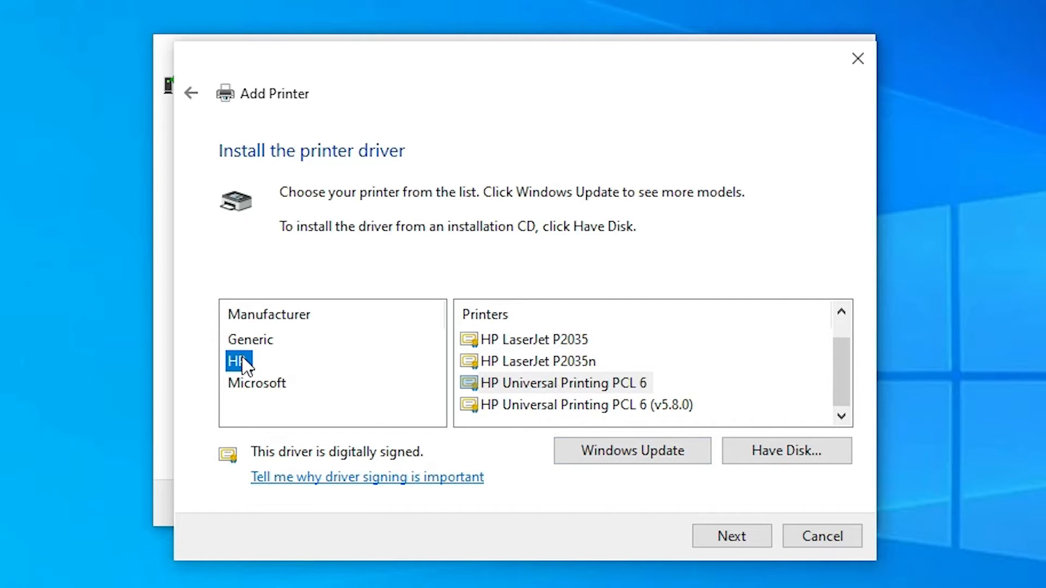
pyautogui.moveTo(256, 399)
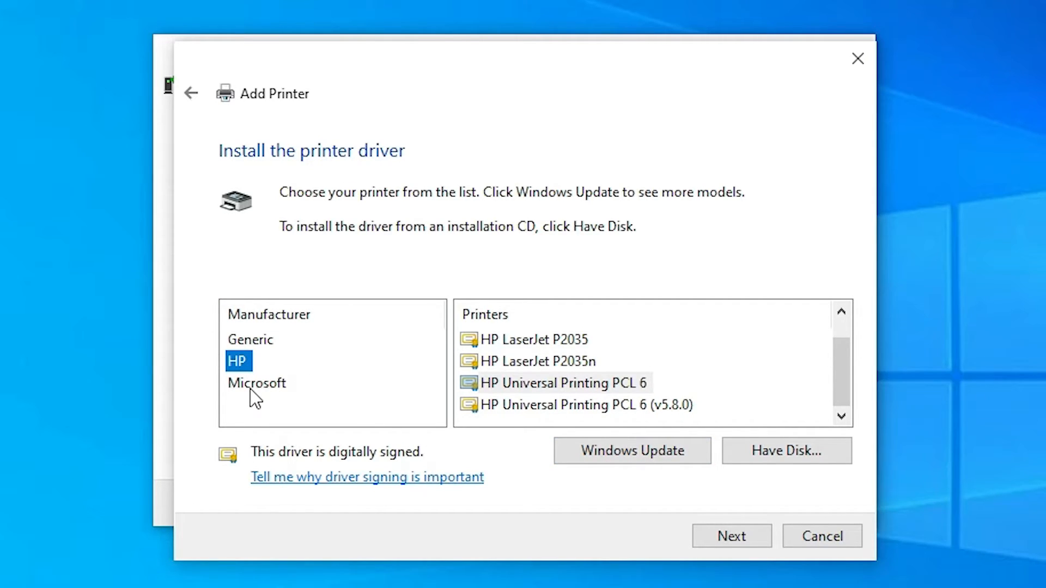
pyautogui.moveTo(350, 437)
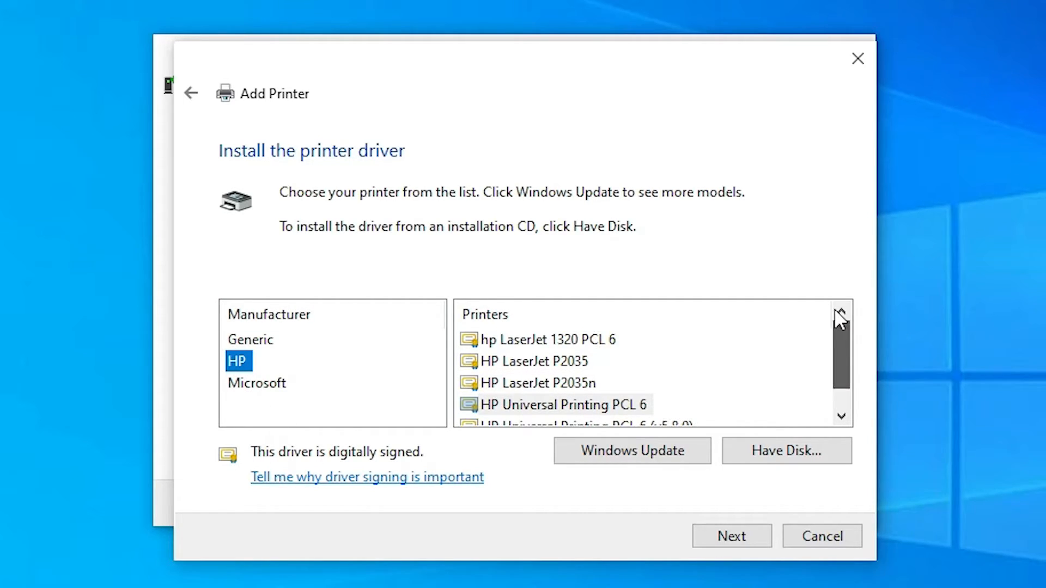
# Step: Select the HP Universal Printing PCL 6 driver, not the v5.8.0 variant
pyautogui.scroll(-3)
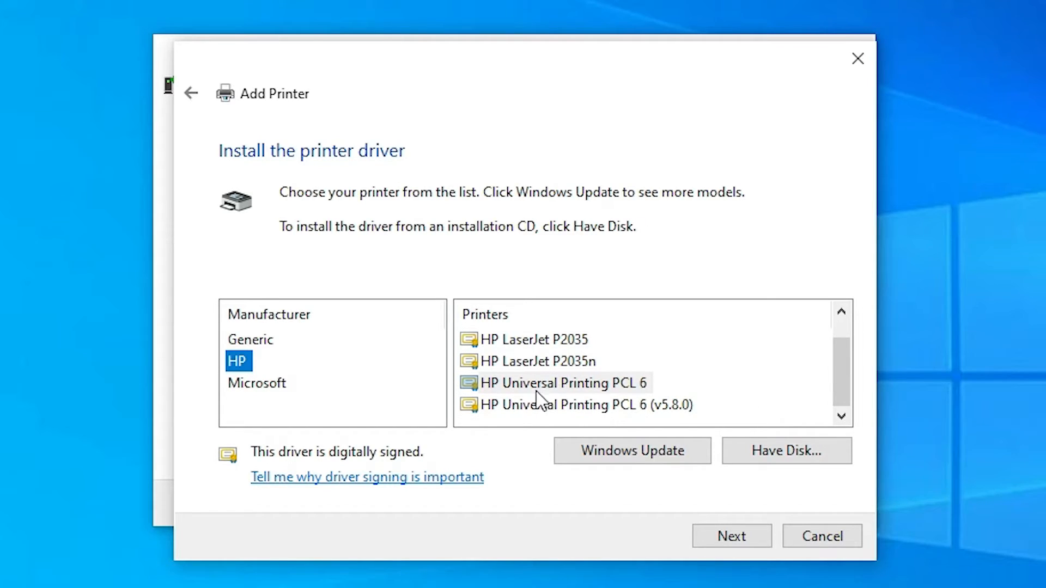
pyautogui.moveTo(564, 400)
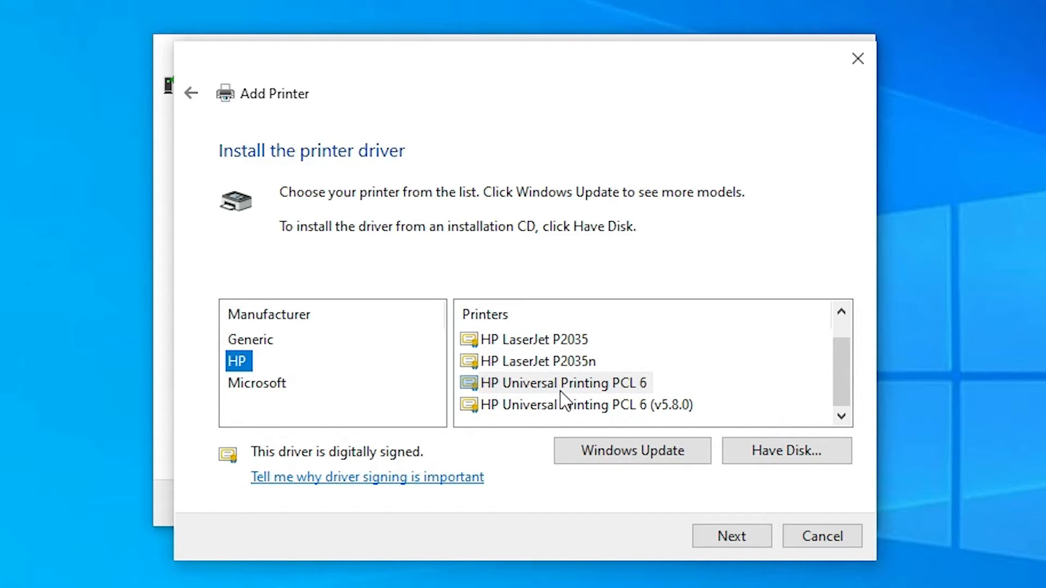
pyautogui.click(562, 382)
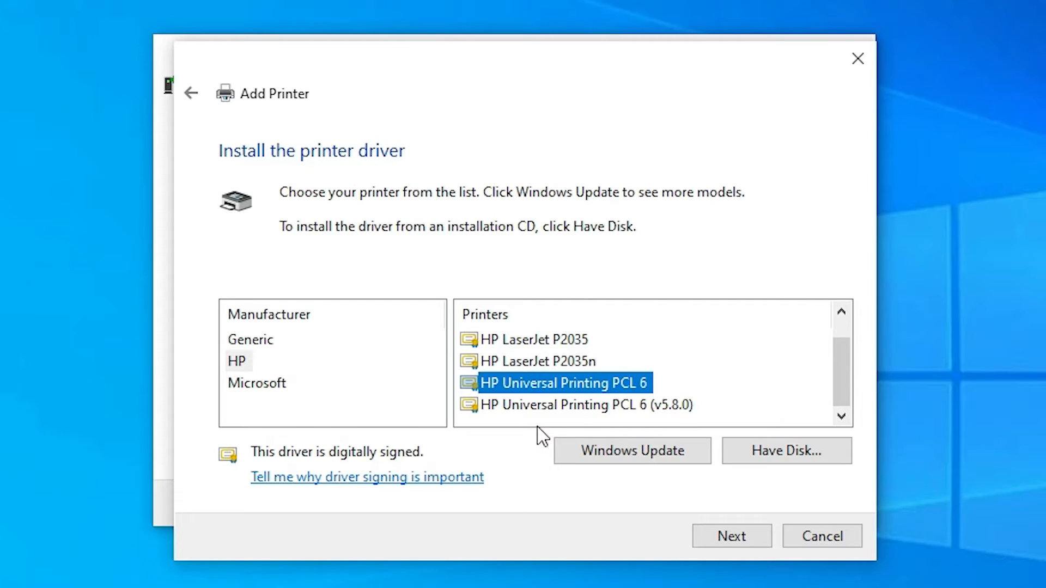
pyautogui.click(583, 405)
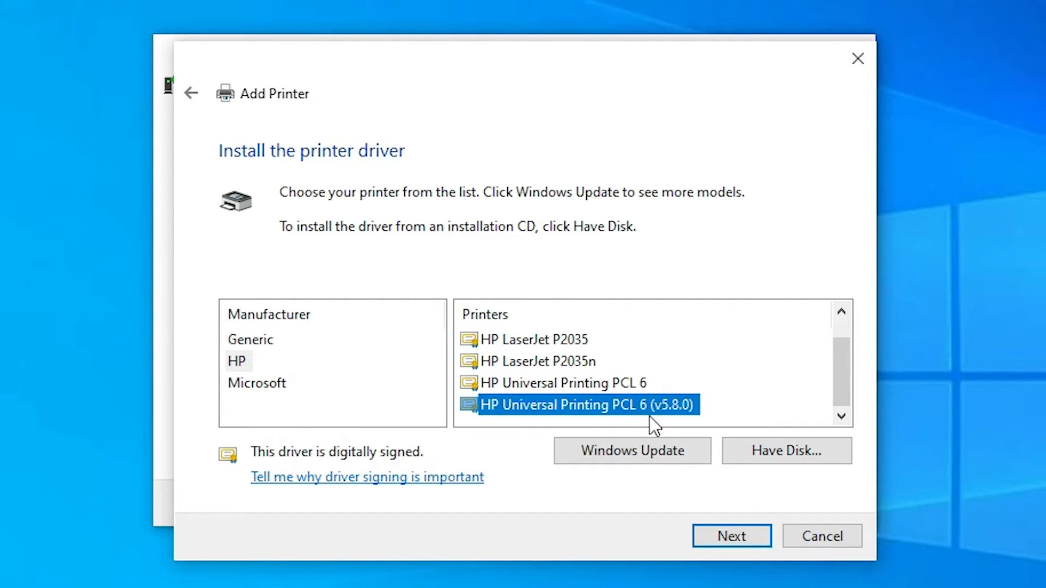
pyautogui.moveTo(695, 417)
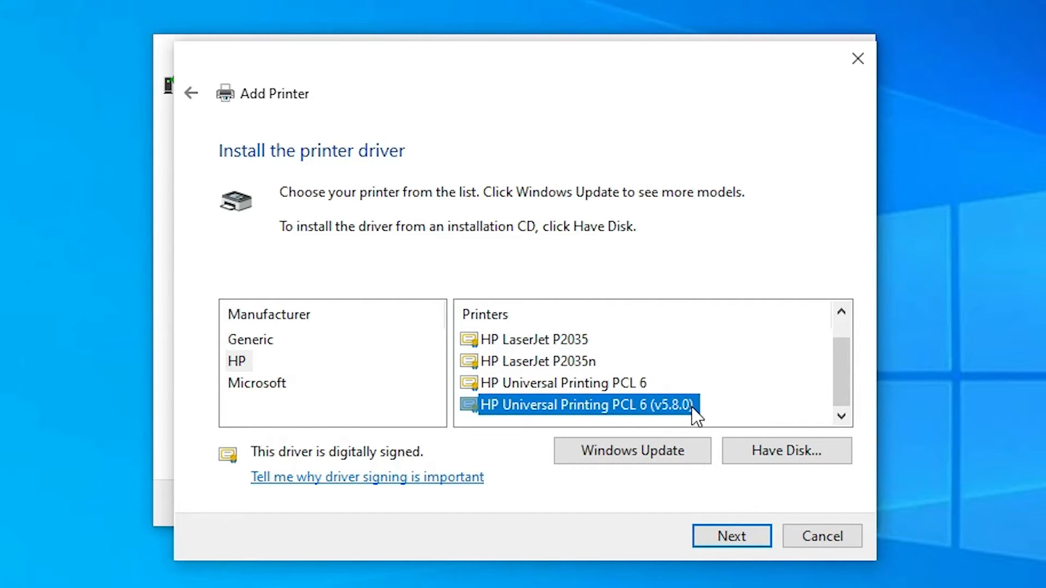
pyautogui.moveTo(656, 386)
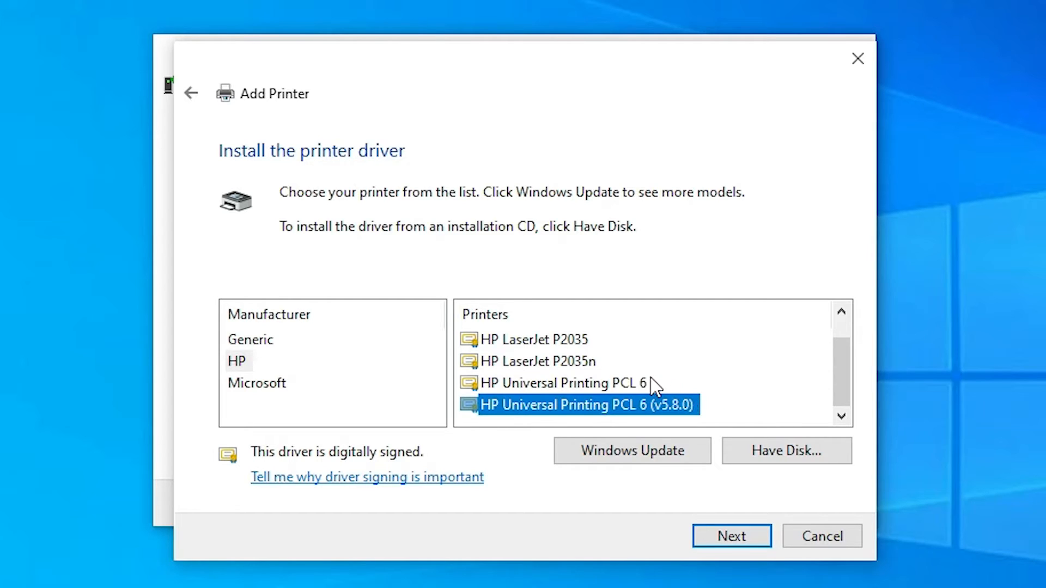
pyautogui.moveTo(589, 414)
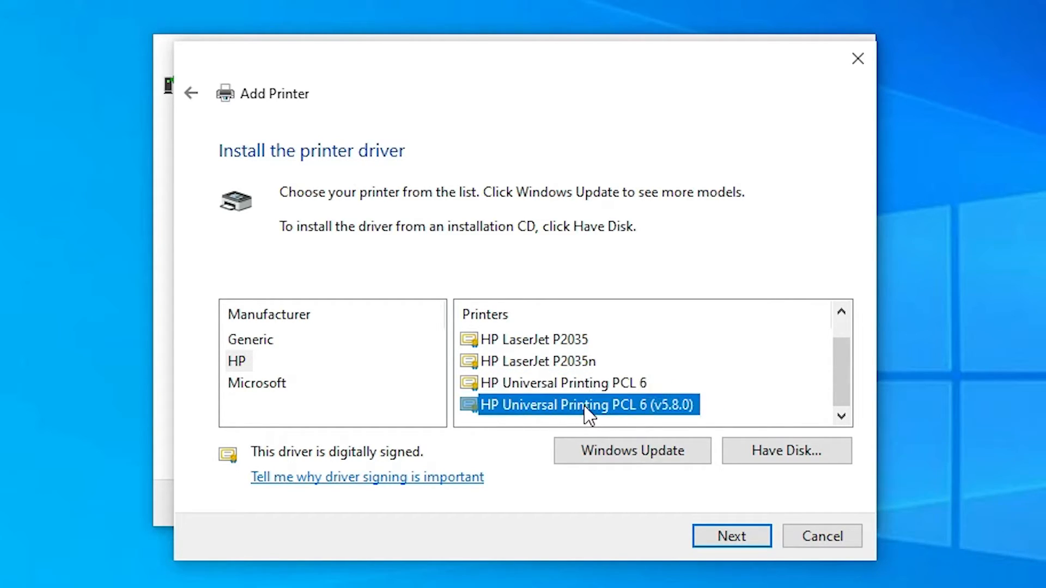
pyautogui.click(559, 382)
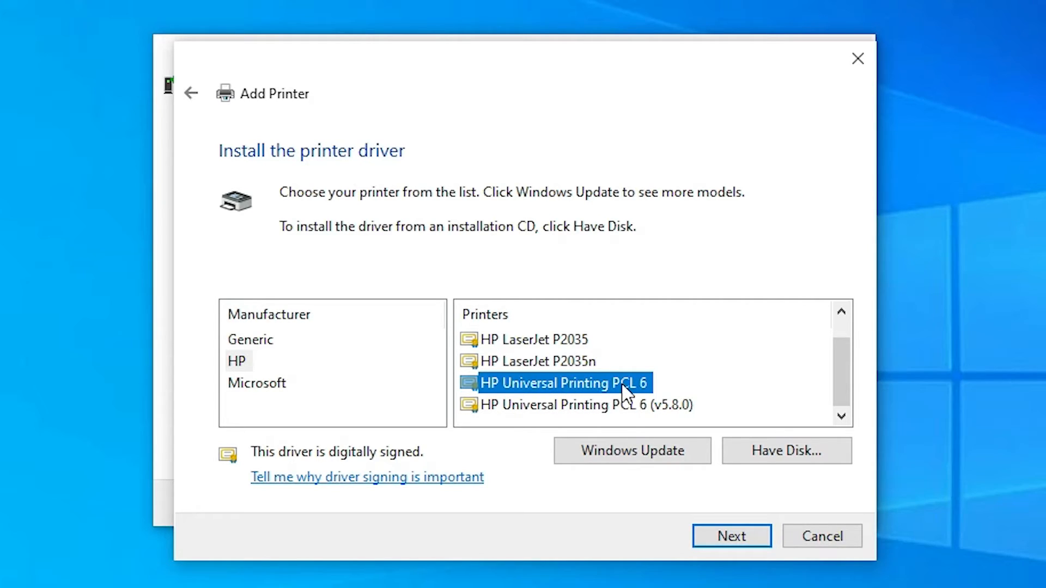
pyautogui.moveTo(731, 536)
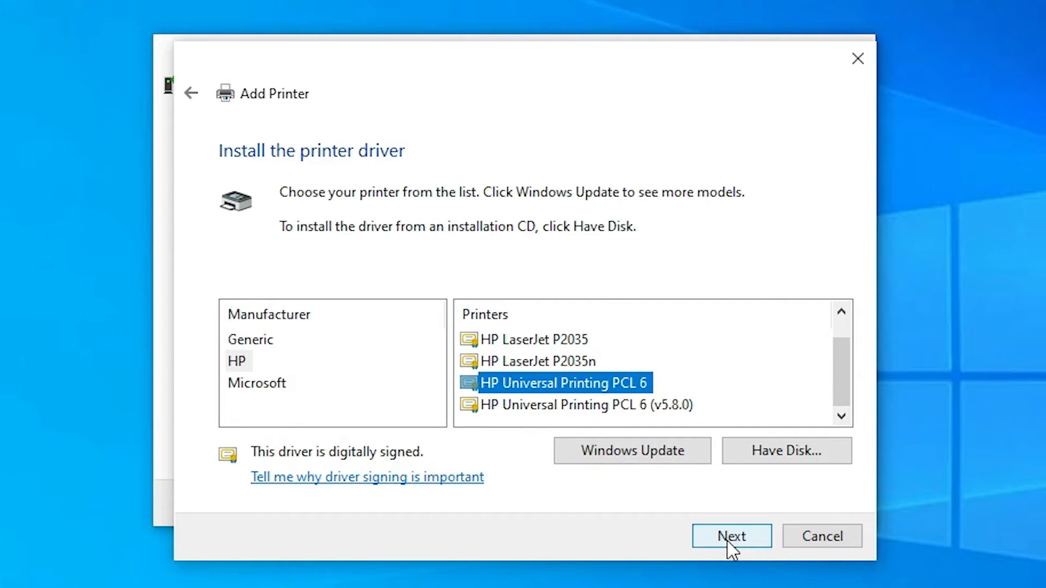
pyautogui.click(731, 536)
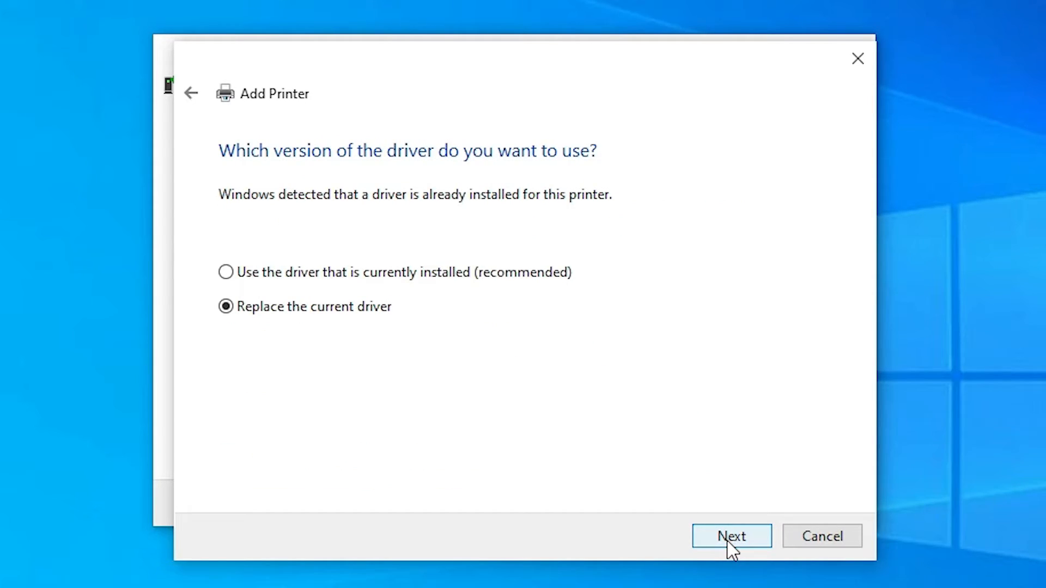
# Step: Replace the current driver and name the printer 'hp Laserjet 1300 PCL 6'
pyautogui.click(731, 536)
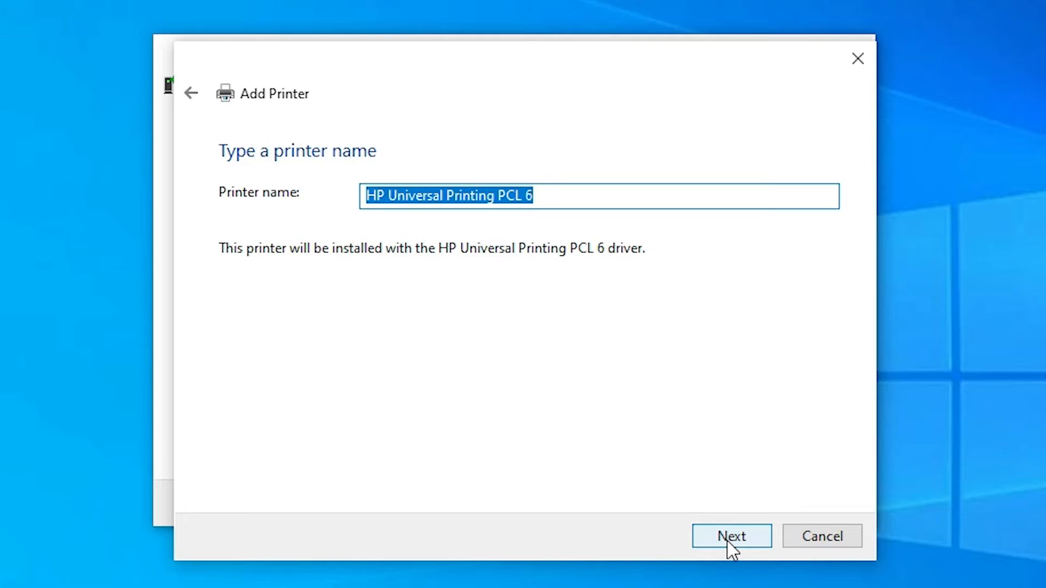
pyautogui.moveTo(465, 205)
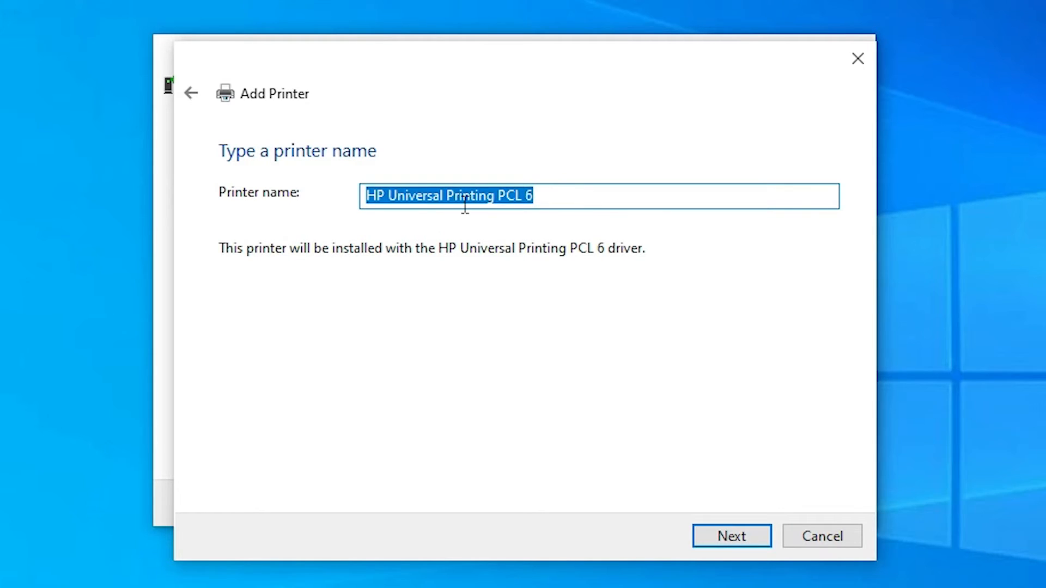
pyautogui.write('hp Laserjet  1300 PCL 6')
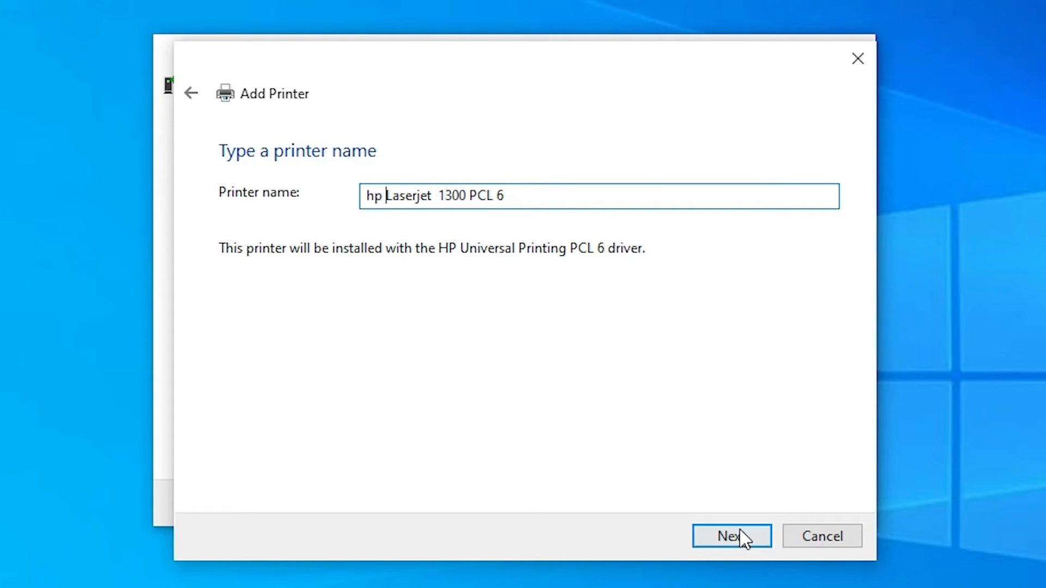
pyautogui.click(731, 536)
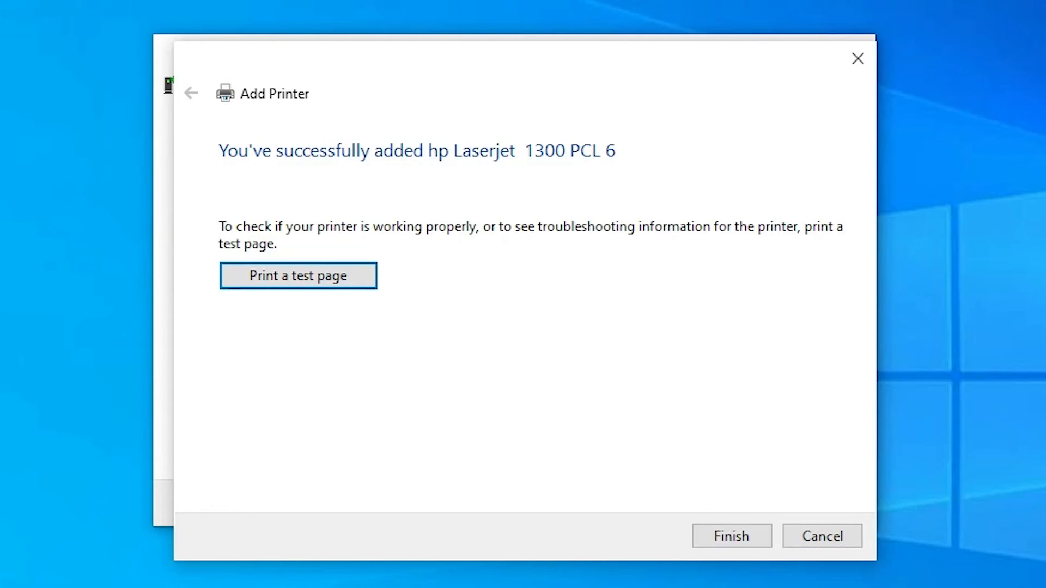
pyautogui.moveTo(363, 354)
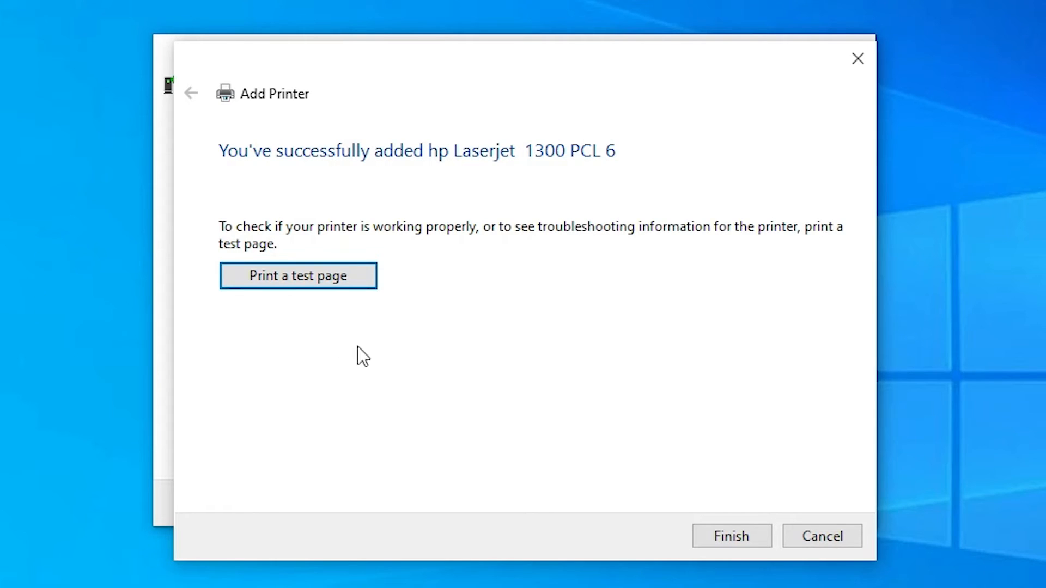
pyautogui.moveTo(298, 310)
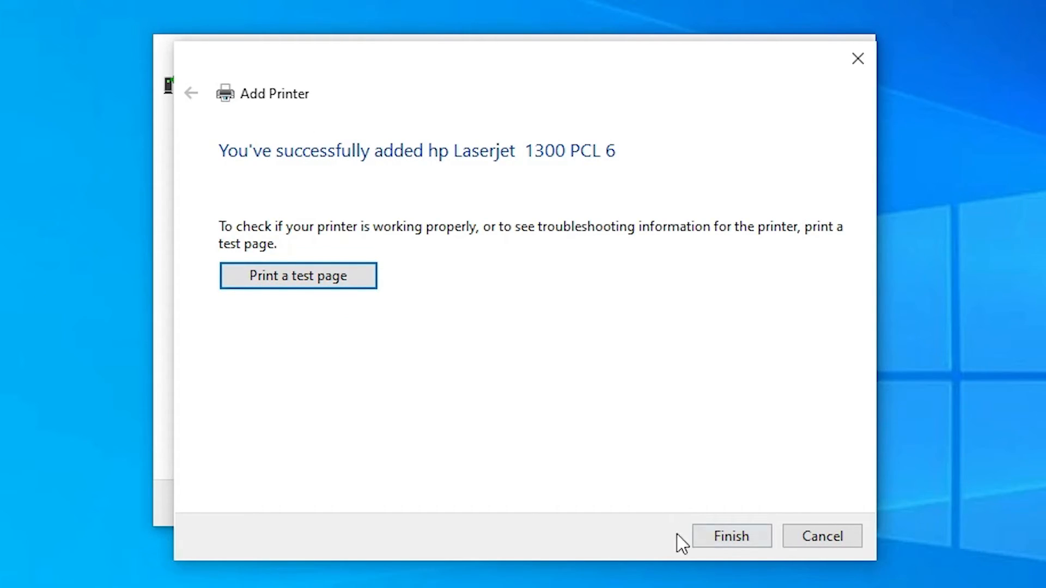
# Step: Finish the Add Printer wizard on its success page
pyautogui.click(730, 535)
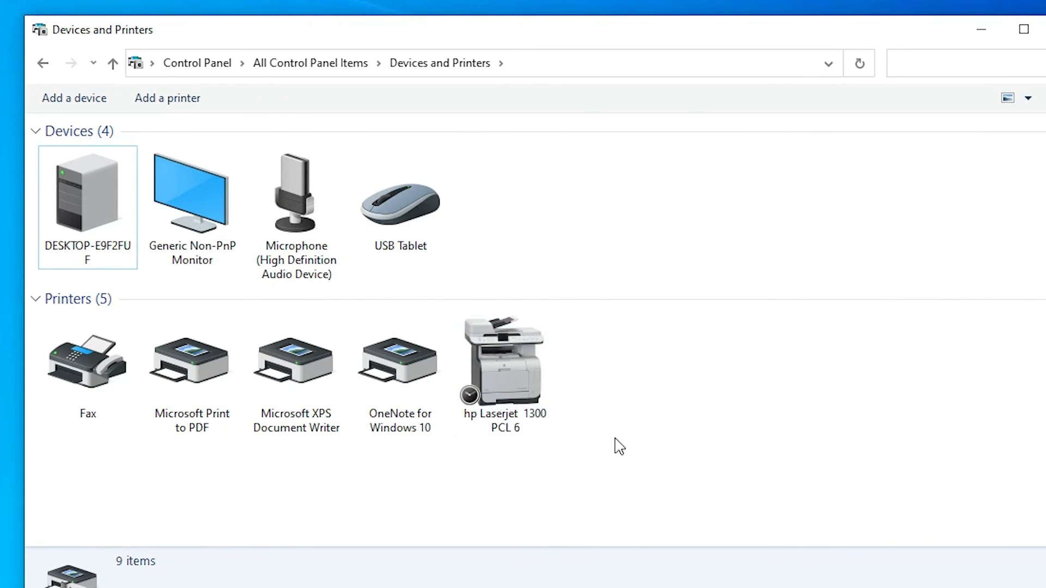
pyautogui.moveTo(660, 465)
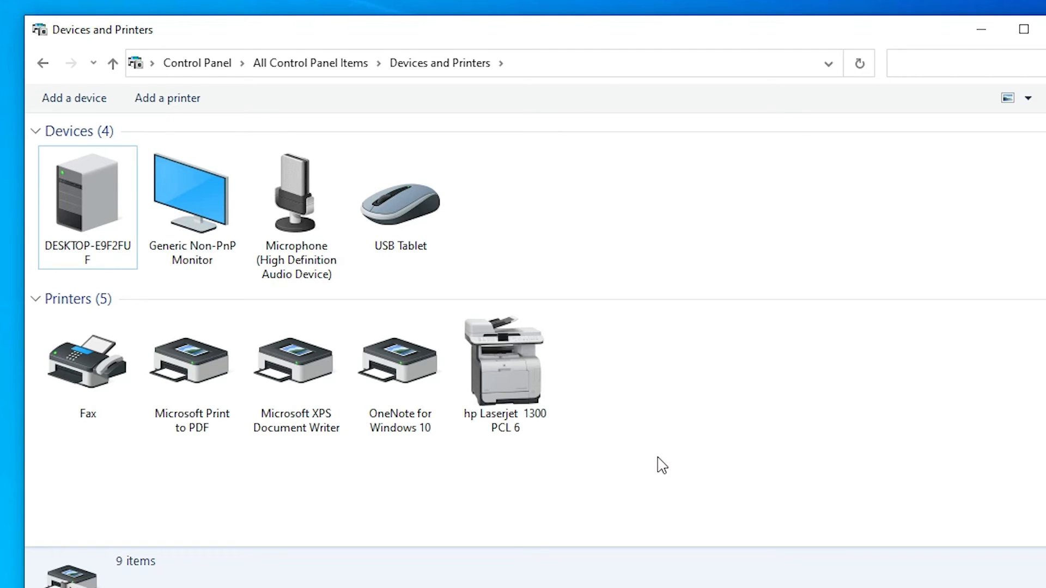
# Step: Restore the Devices and Printers window from maximized to normal size
pyautogui.click(1023, 29)
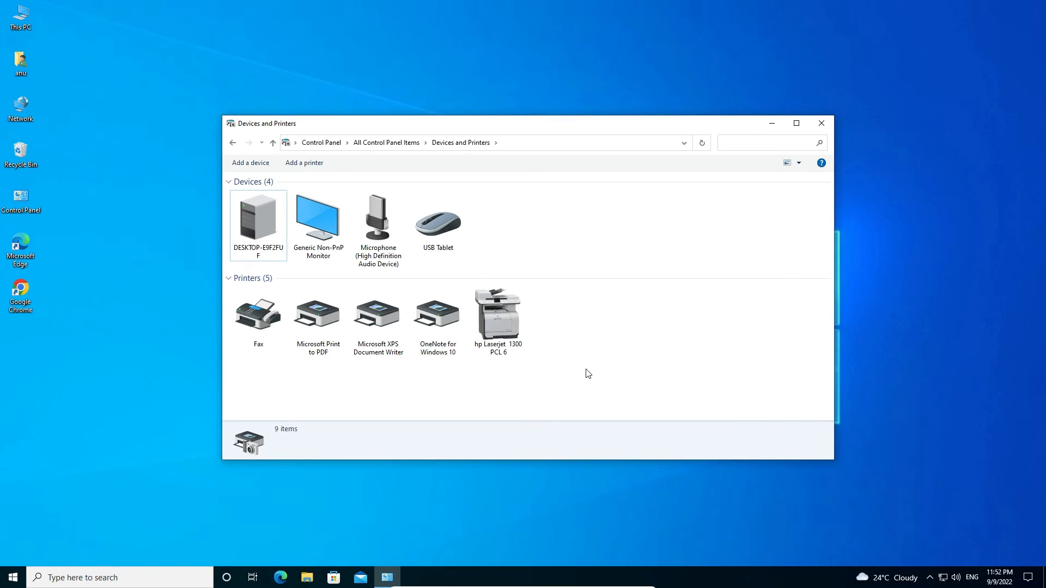